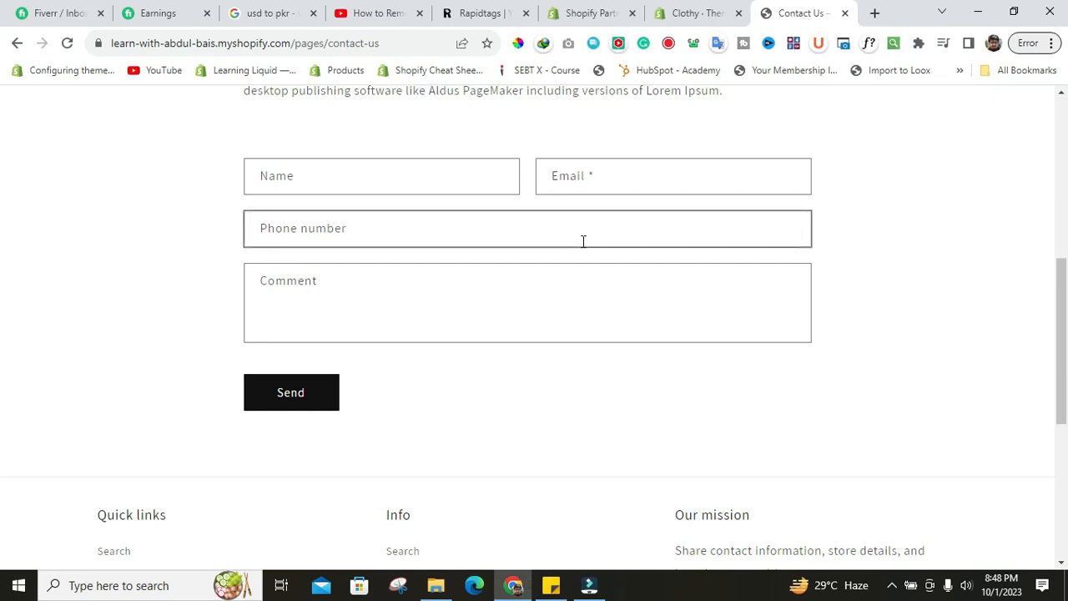
Step: Open Edit code for the Dawn theme from its actions menu
scroll(up, 3)
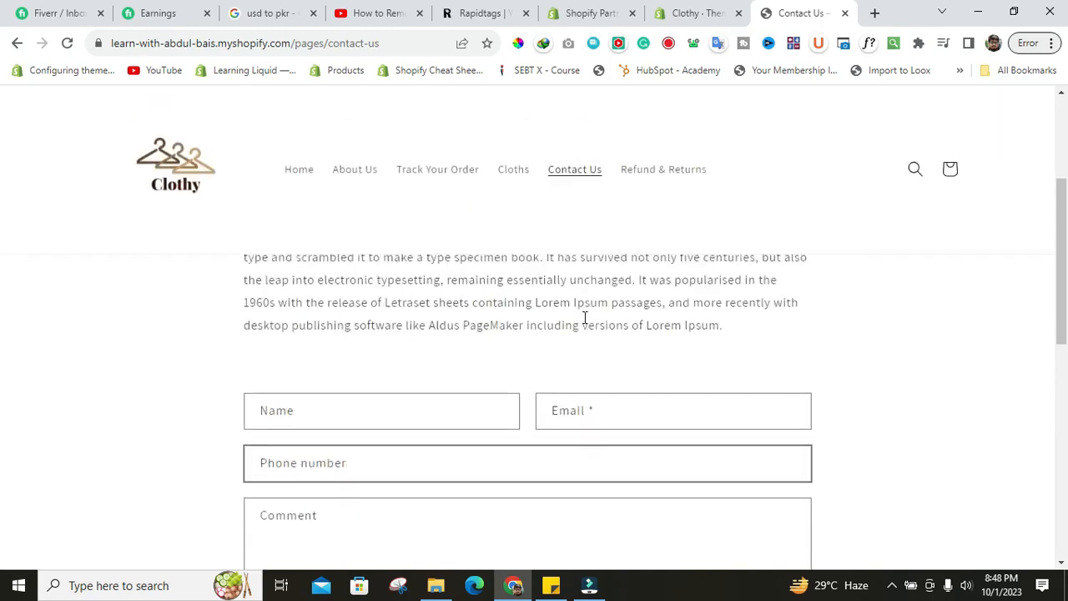
scroll(down, 3)
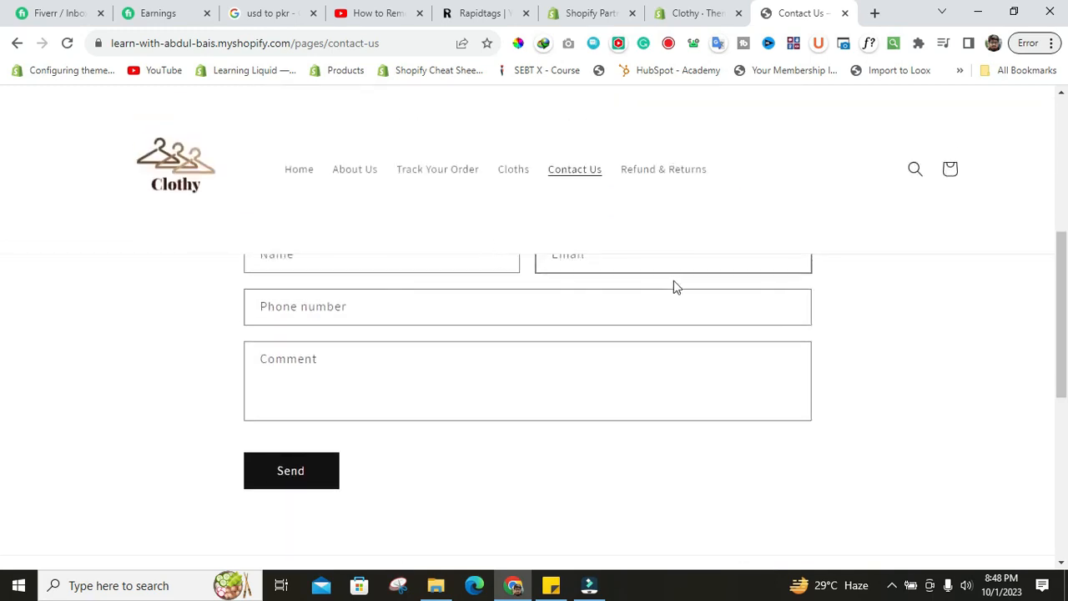
scroll(up, 3)
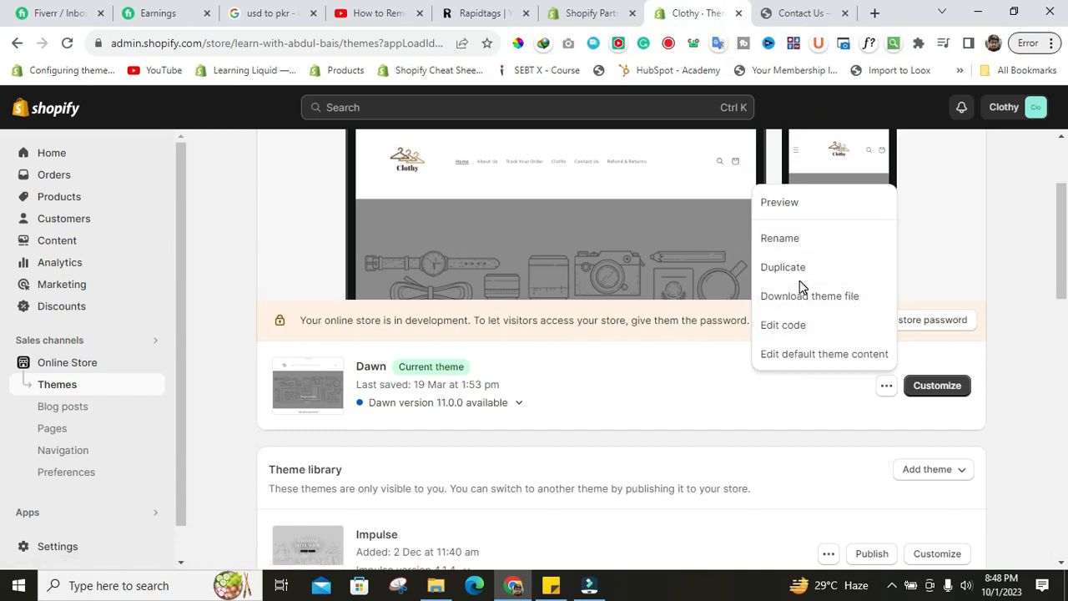
mouse_move(783, 325)
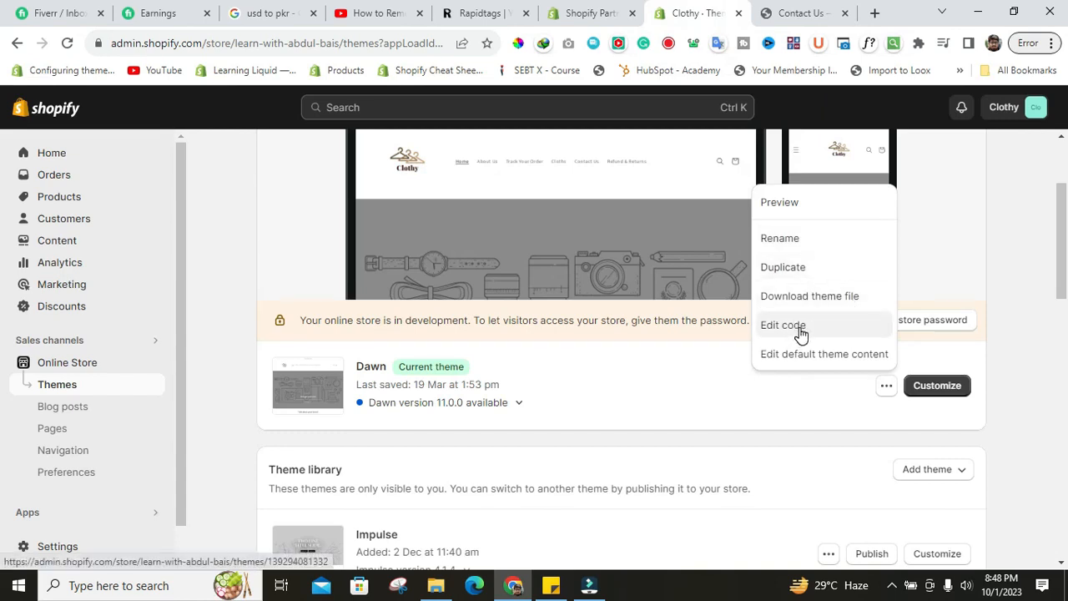
click(783, 325)
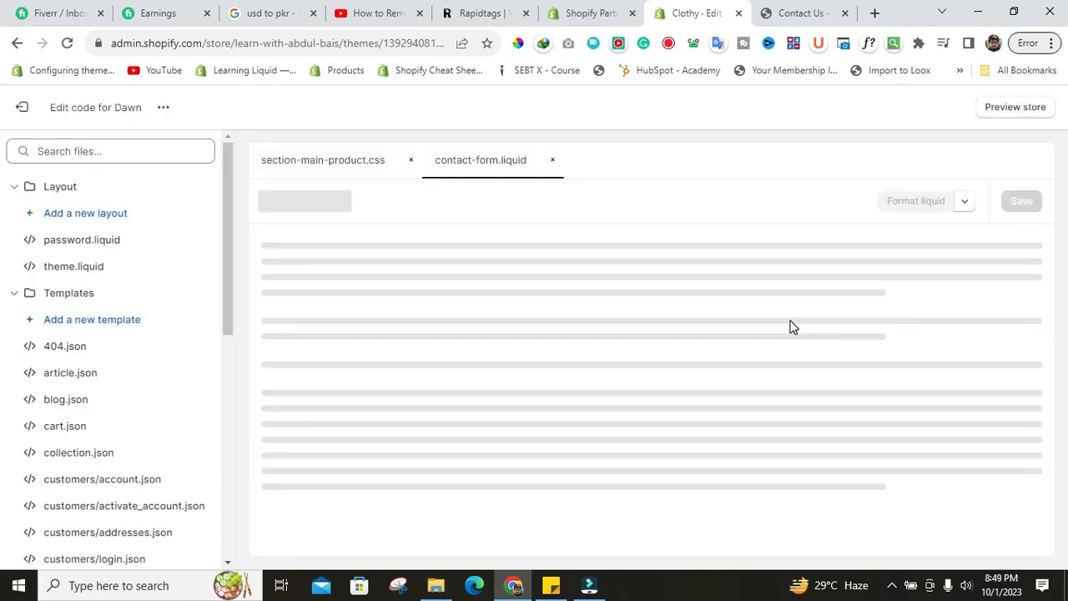
Step: Search theme files for 'contact' and scroll contact-form.liquid to the phone field markup
click(109, 151)
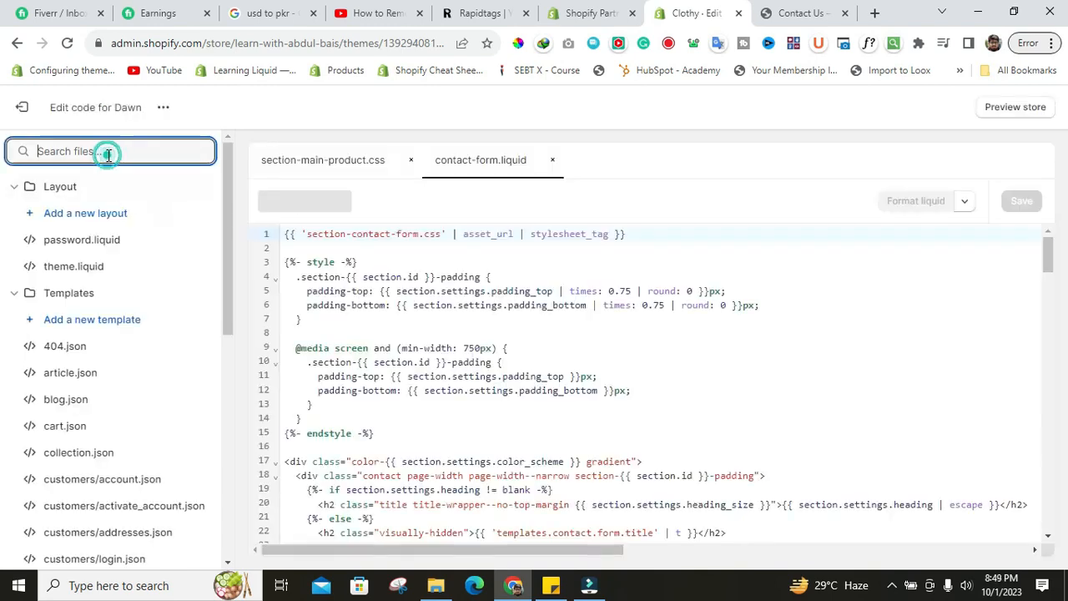
click(109, 151)
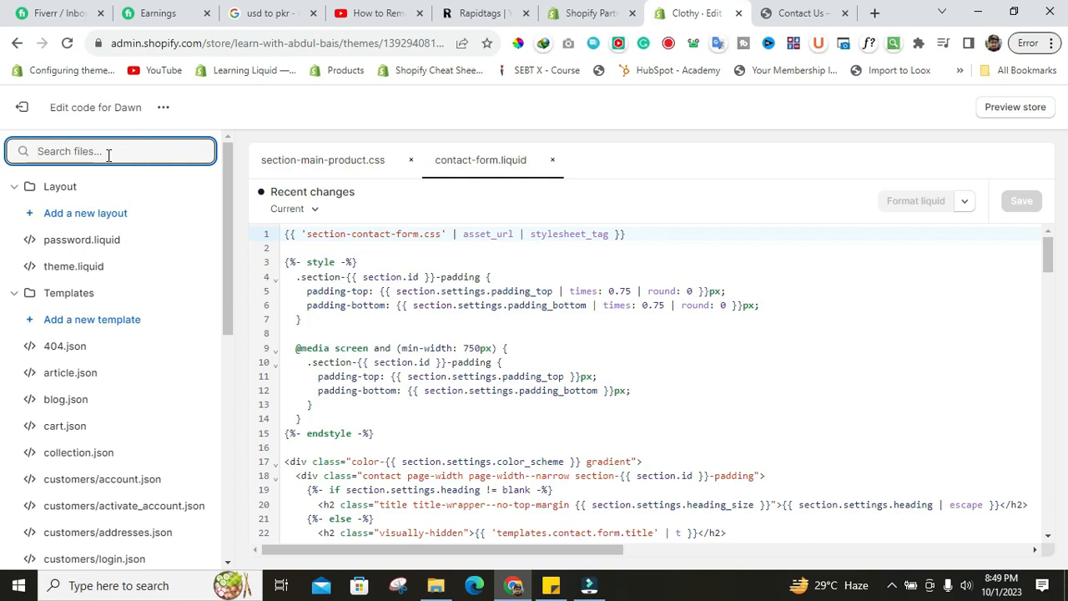
text(contact)
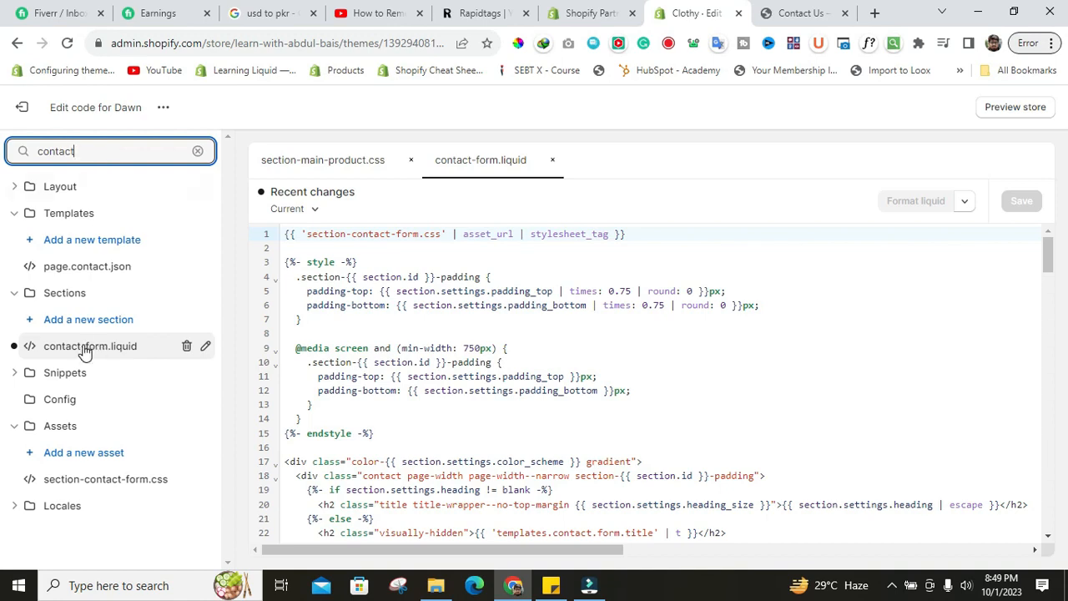
mouse_move(394, 219)
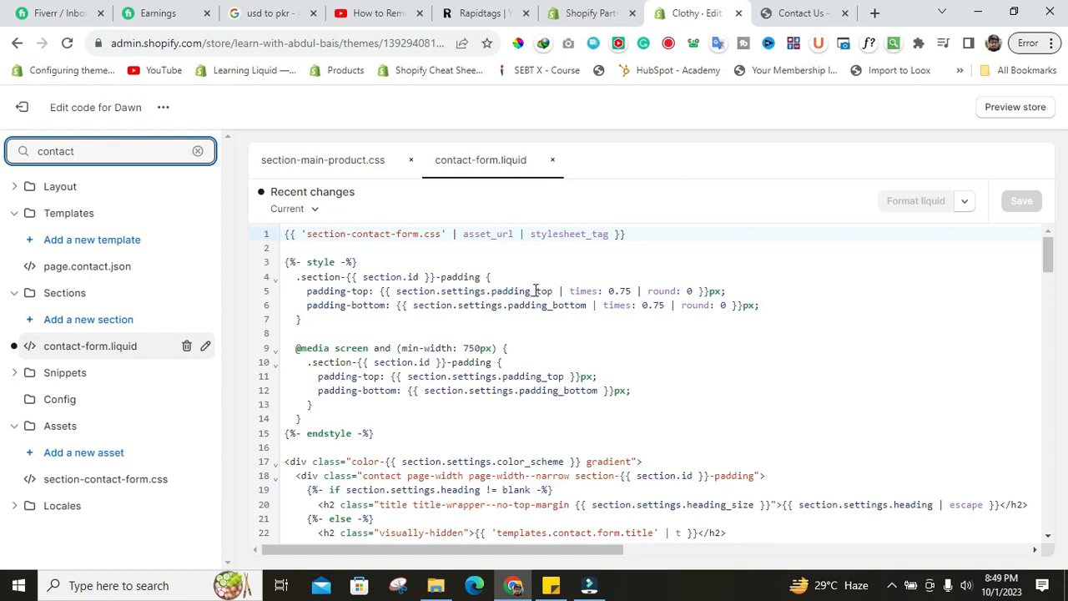
scroll(down, 3)
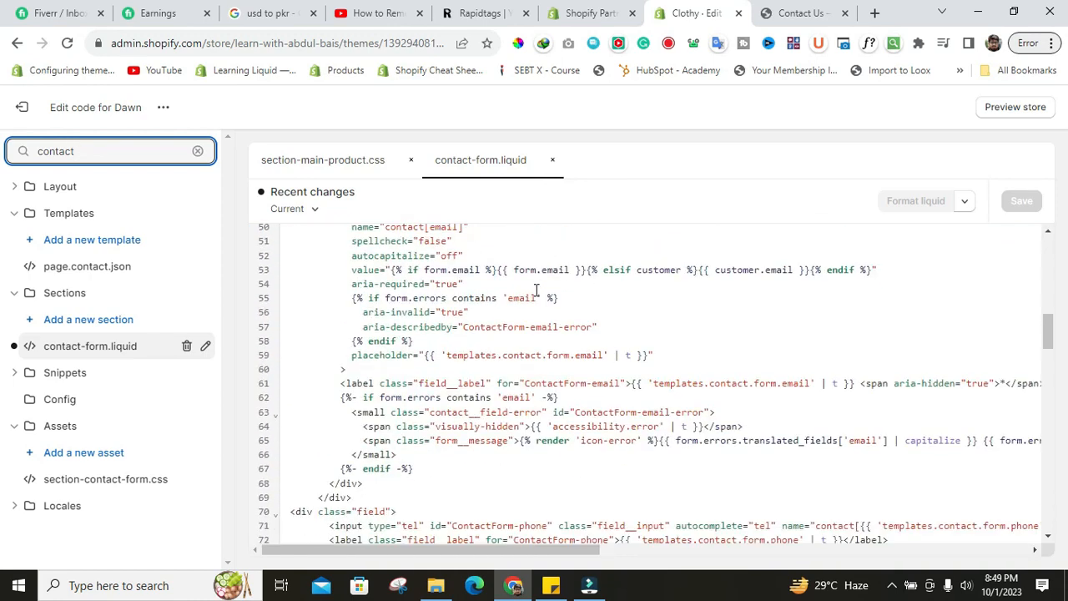
scroll(down, 3)
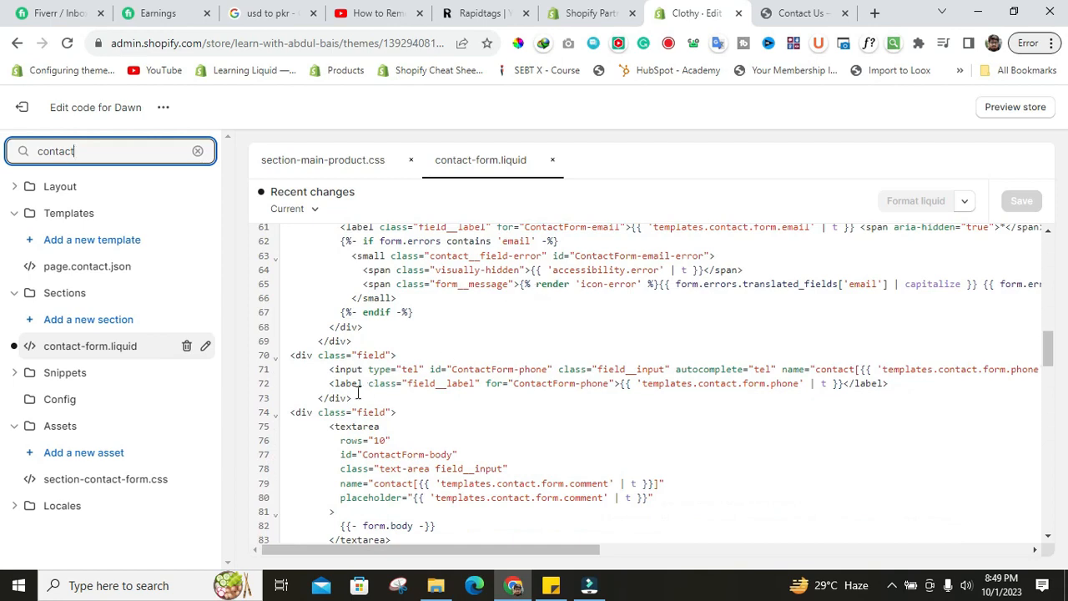
mouse_move(394, 368)
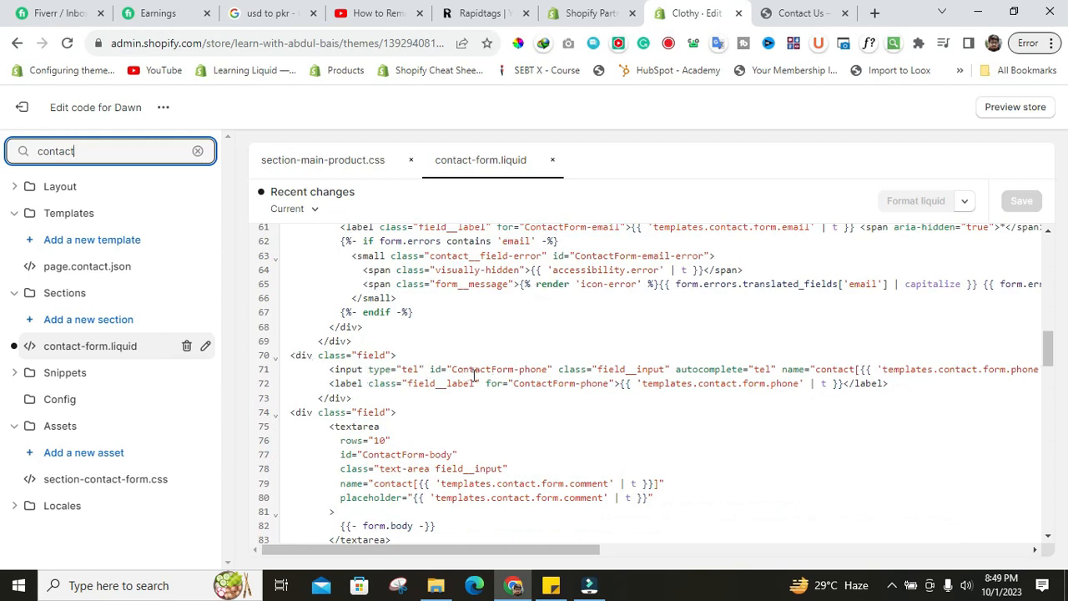
mouse_move(531, 369)
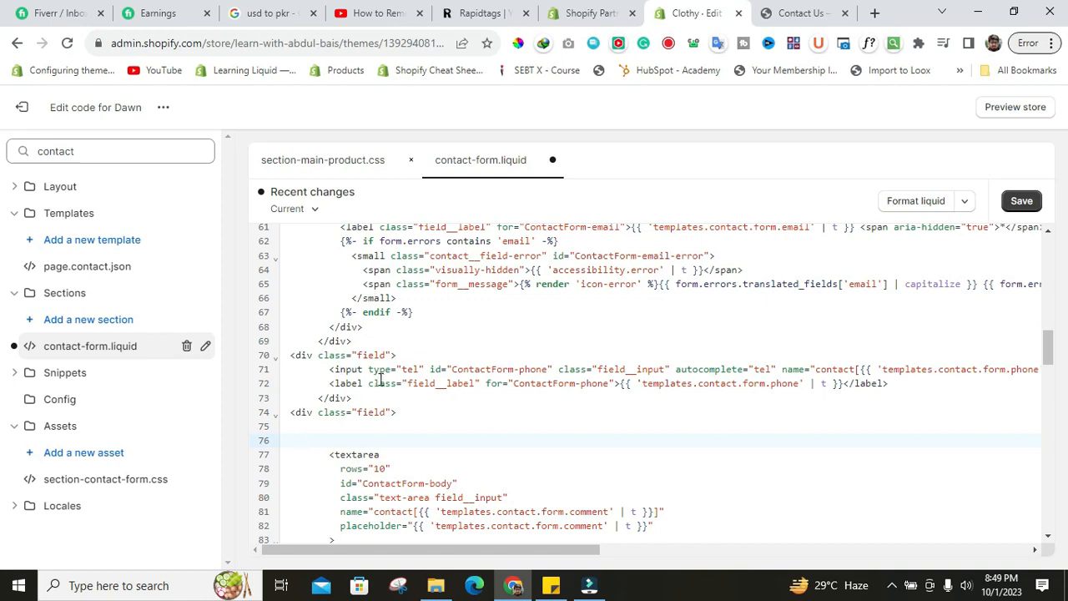
Step: Insert {% comment %} above the ContactForm-phone div and {% endcomment %} below it
double_click(342, 355)
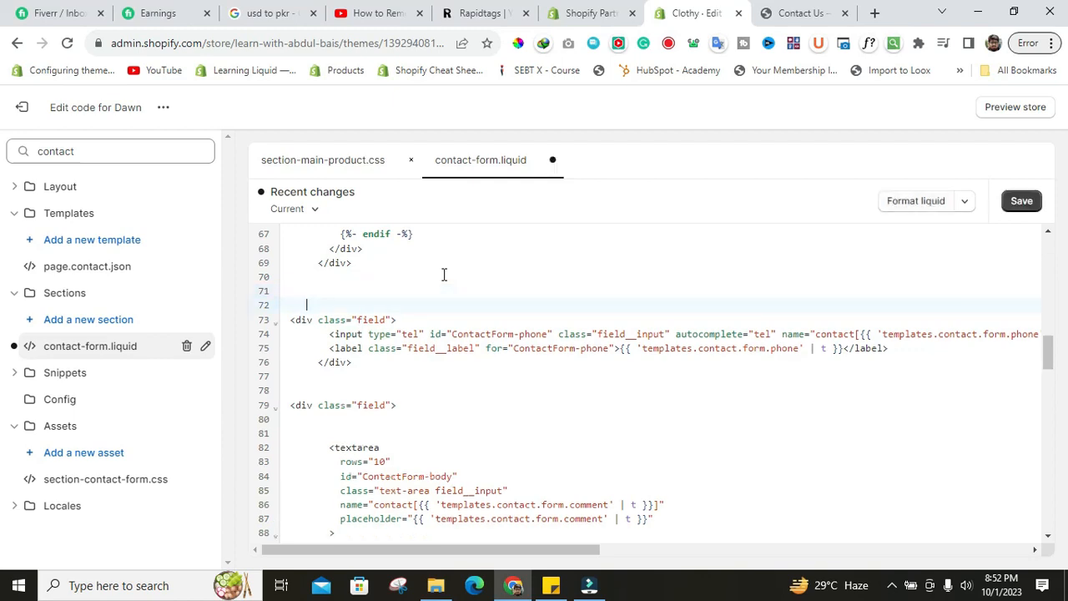
text({% e %)
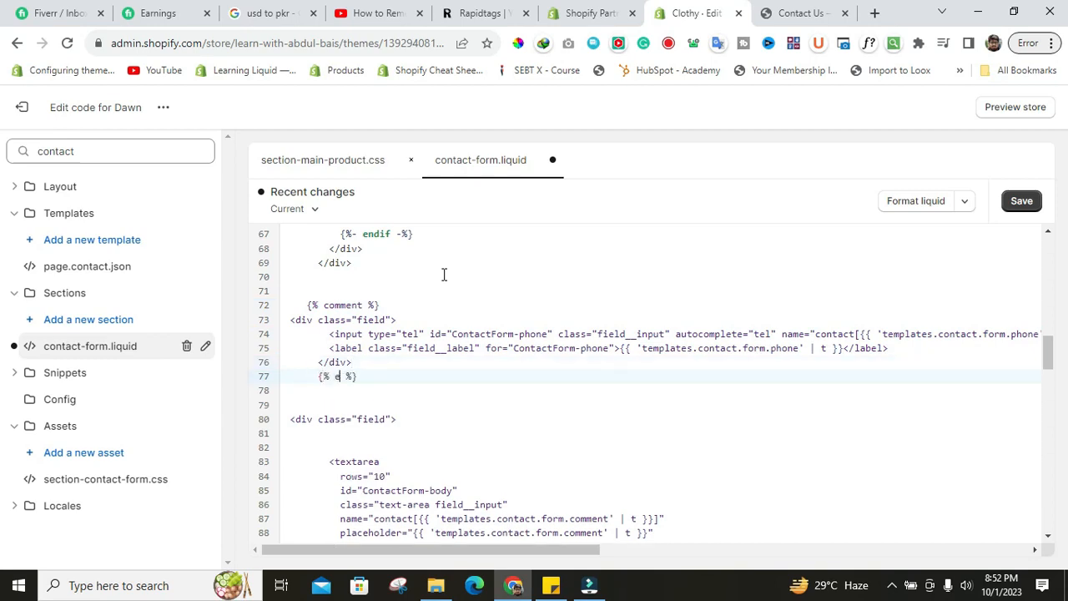
text(ndcomment)
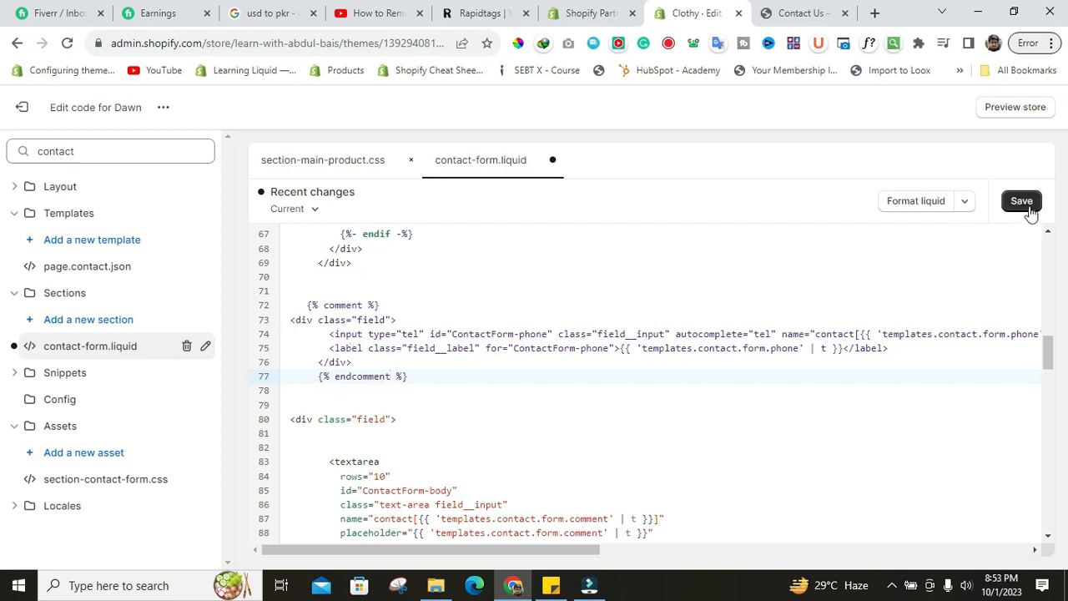
Step: Save contact-form.liquid, reload Contact Us to confirm the phone field is gone, then return
click(1021, 201)
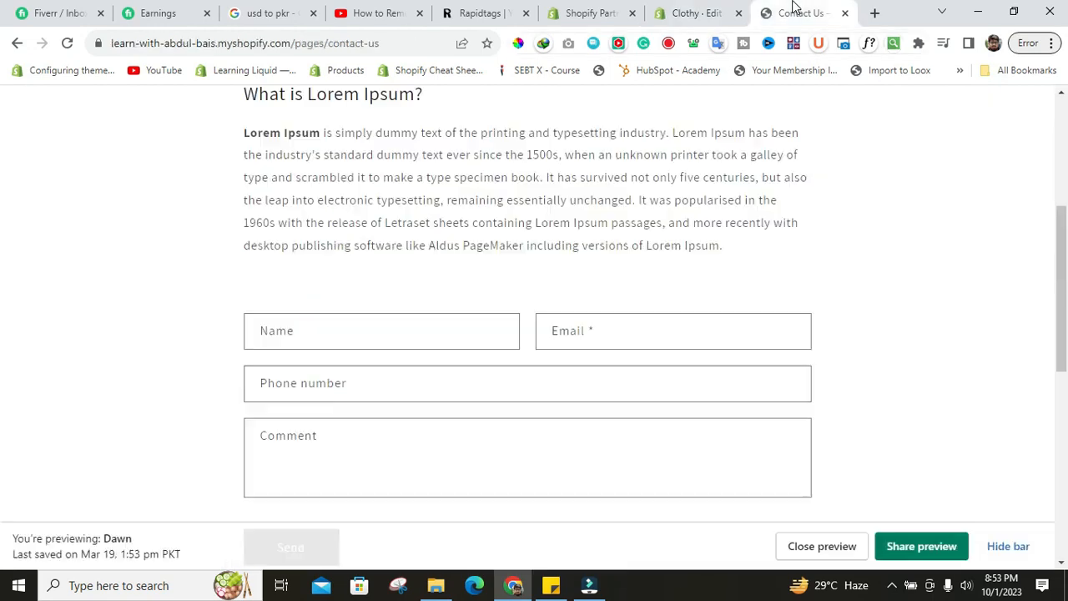
click(67, 42)
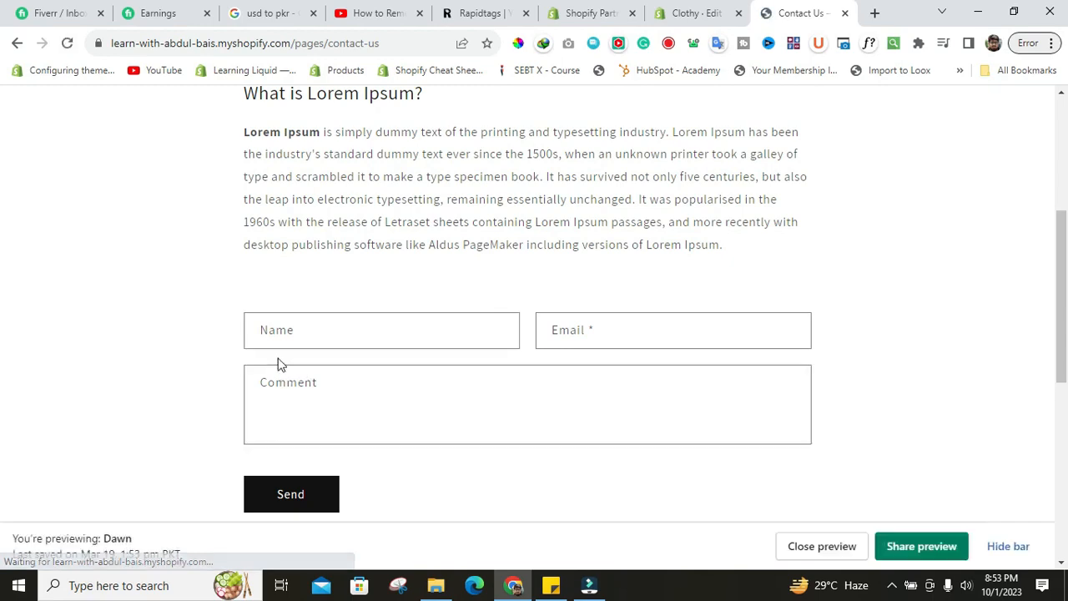
mouse_move(422, 361)
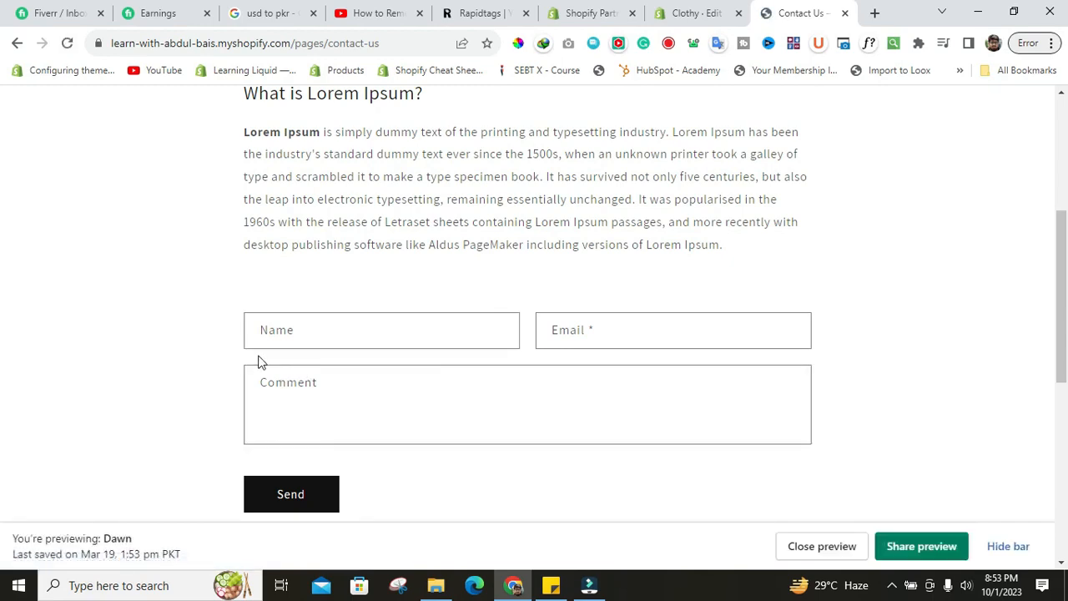
click(693, 12)
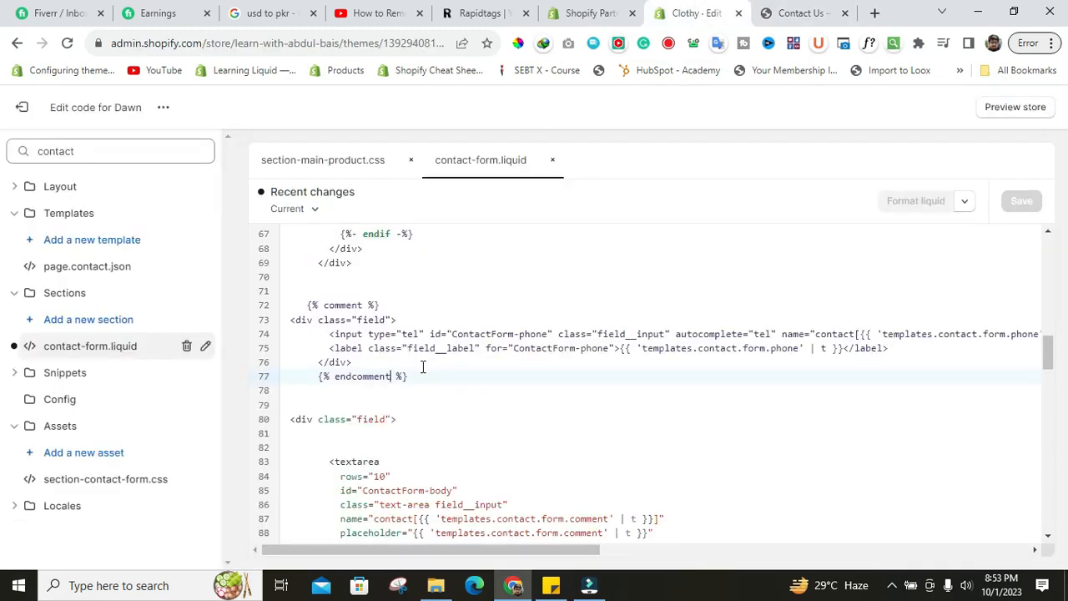
double_click(360, 377)
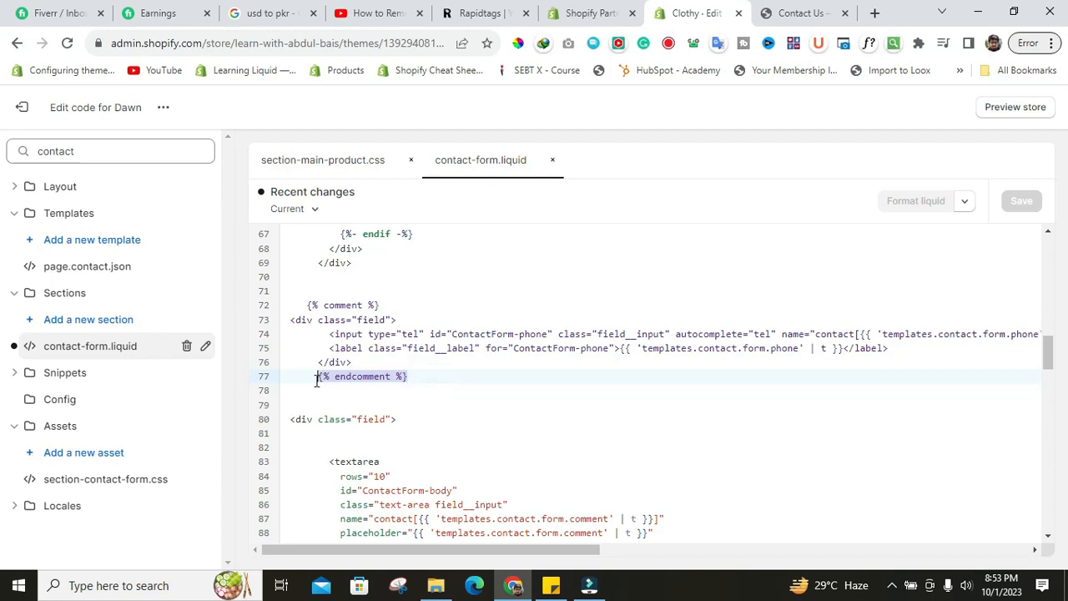